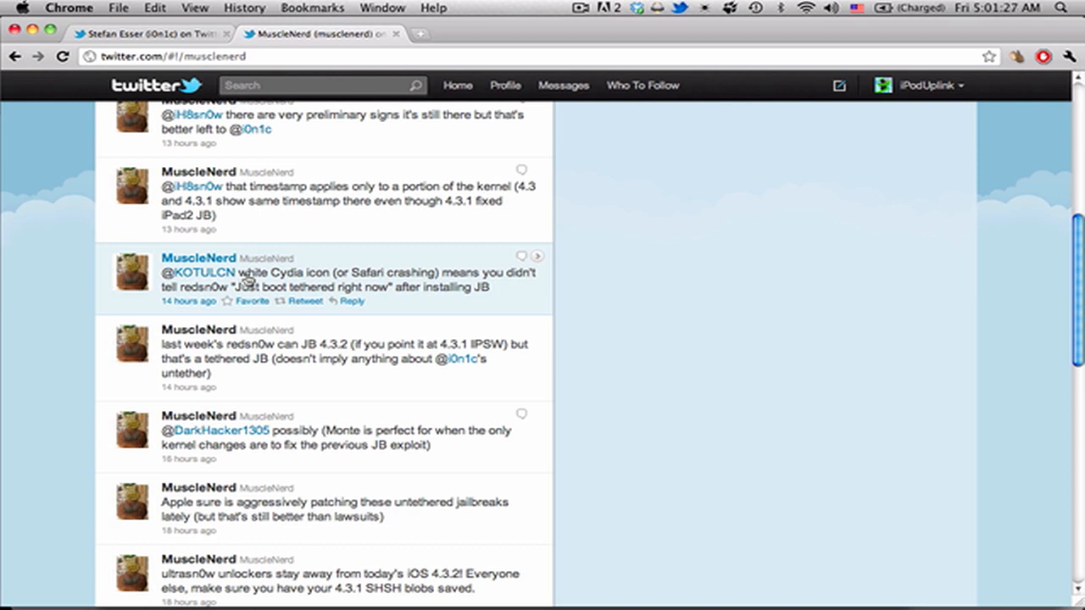
mouse_move(388, 345)
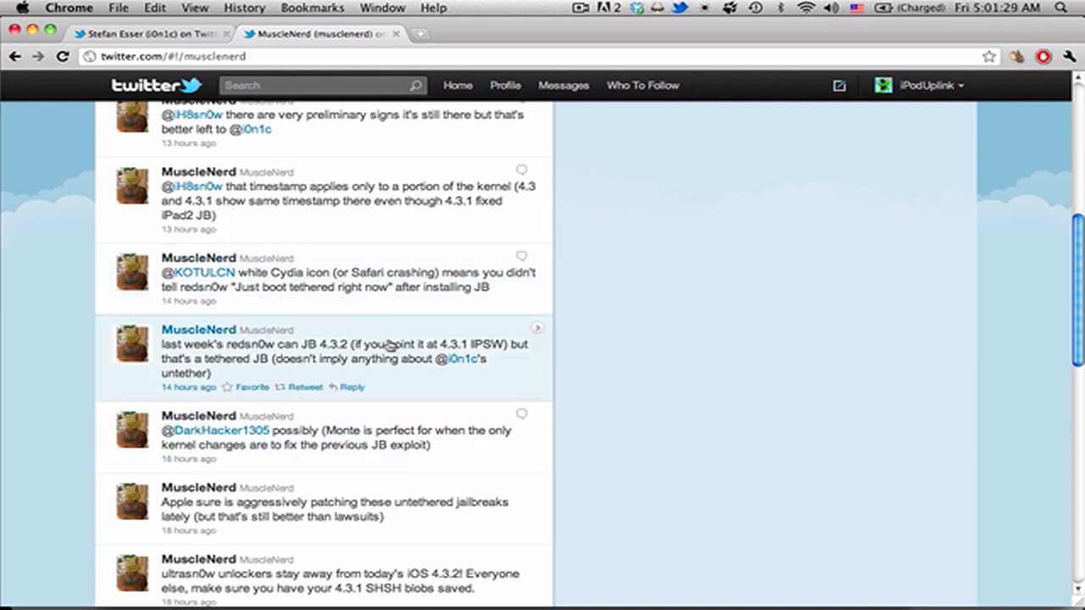
mouse_move(189, 386)
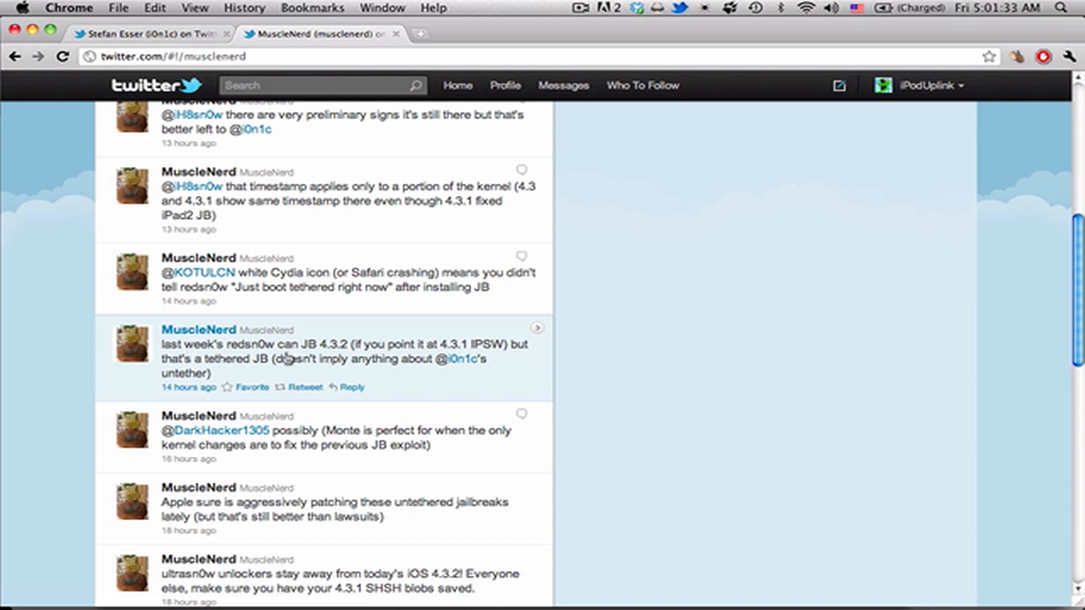
mouse_move(415, 357)
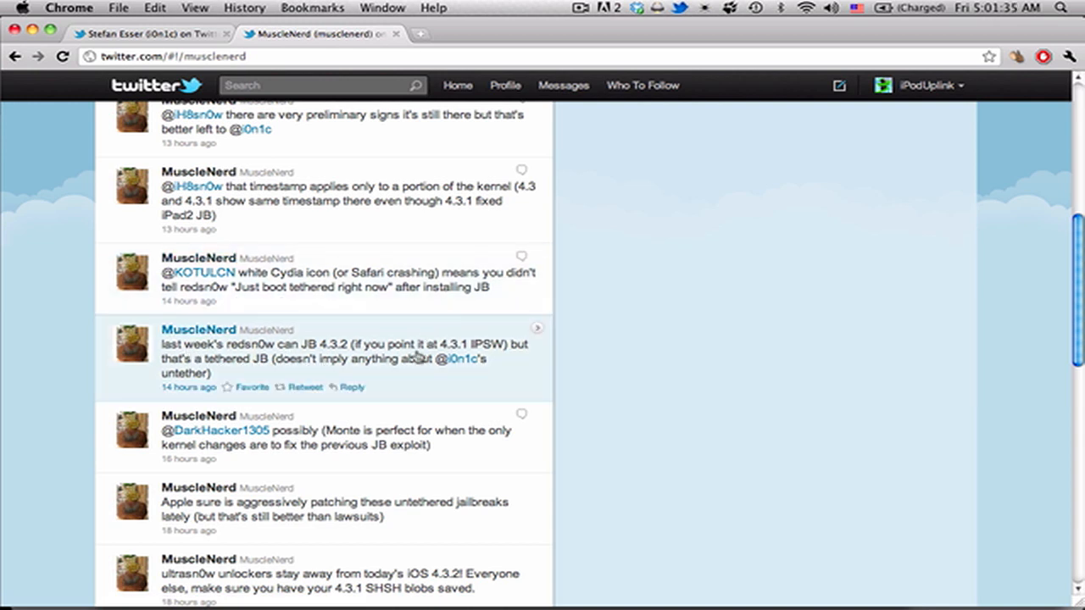
mouse_move(415, 358)
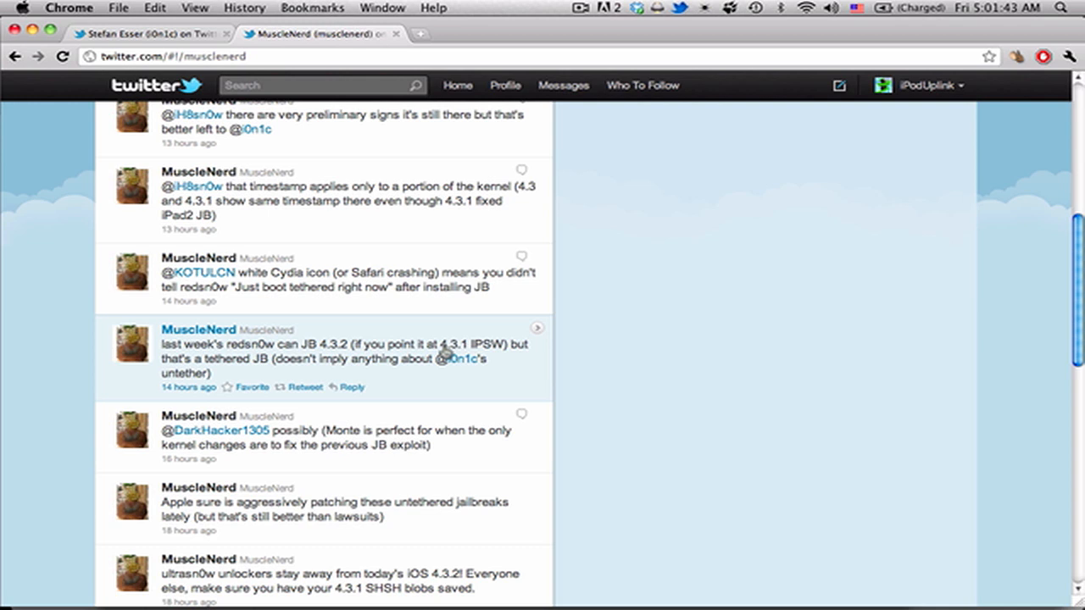
mouse_move(513, 346)
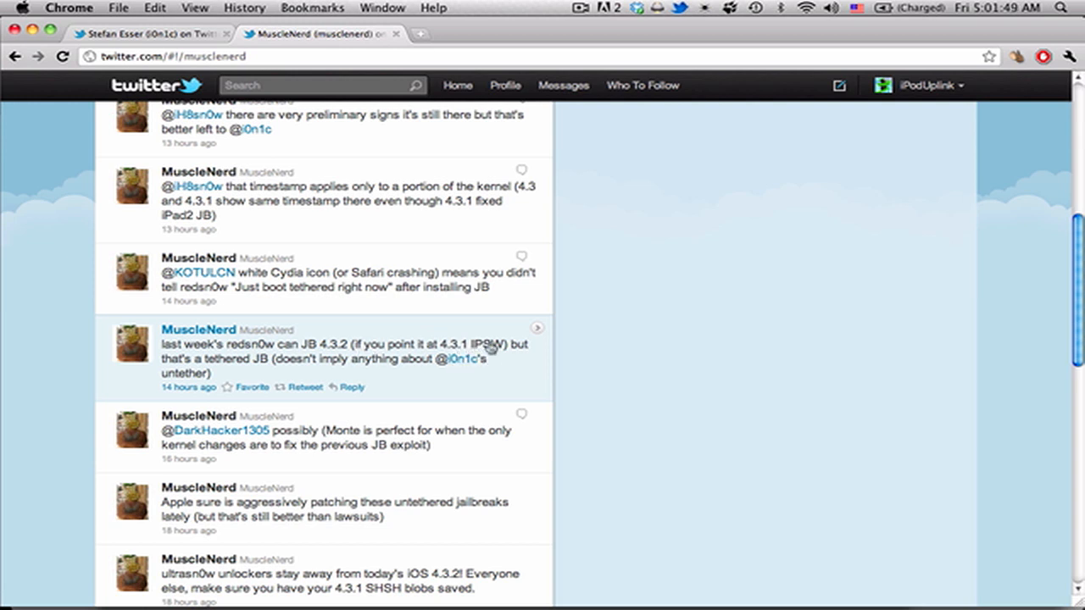
mouse_move(237, 349)
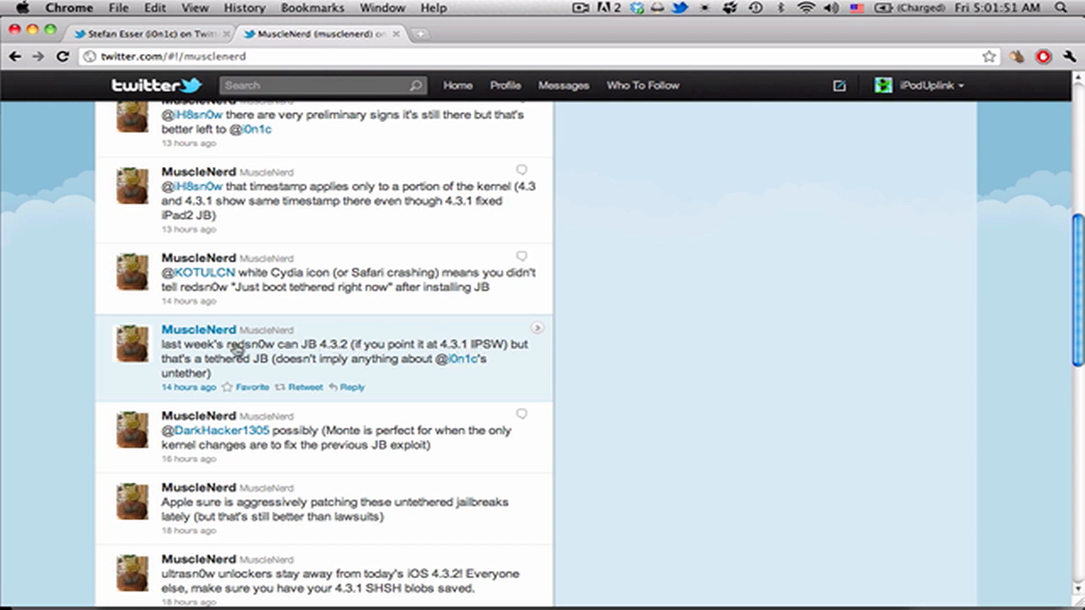
mouse_move(323, 370)
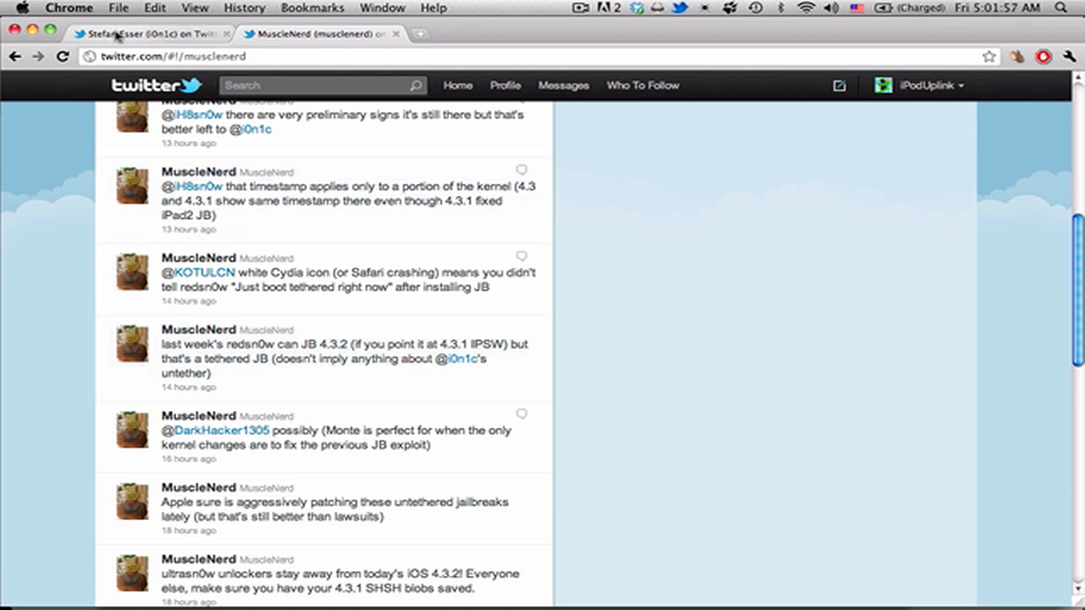
- Switch to the first Chrome tab showing the i0n1c profile and its iOS 4.3.2 untether tweets
left_click(153, 34)
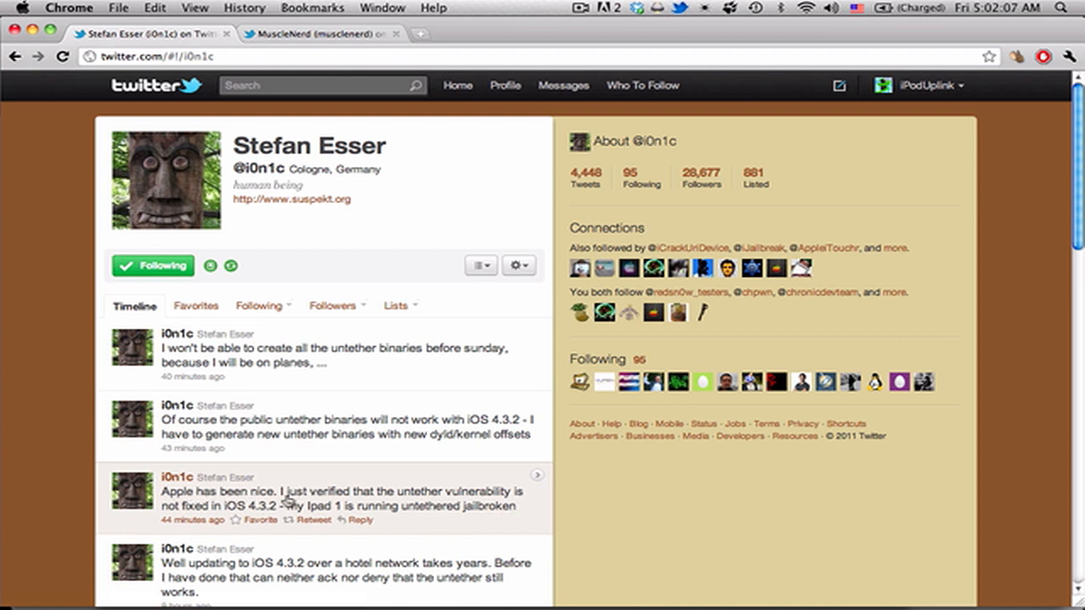
mouse_move(182, 364)
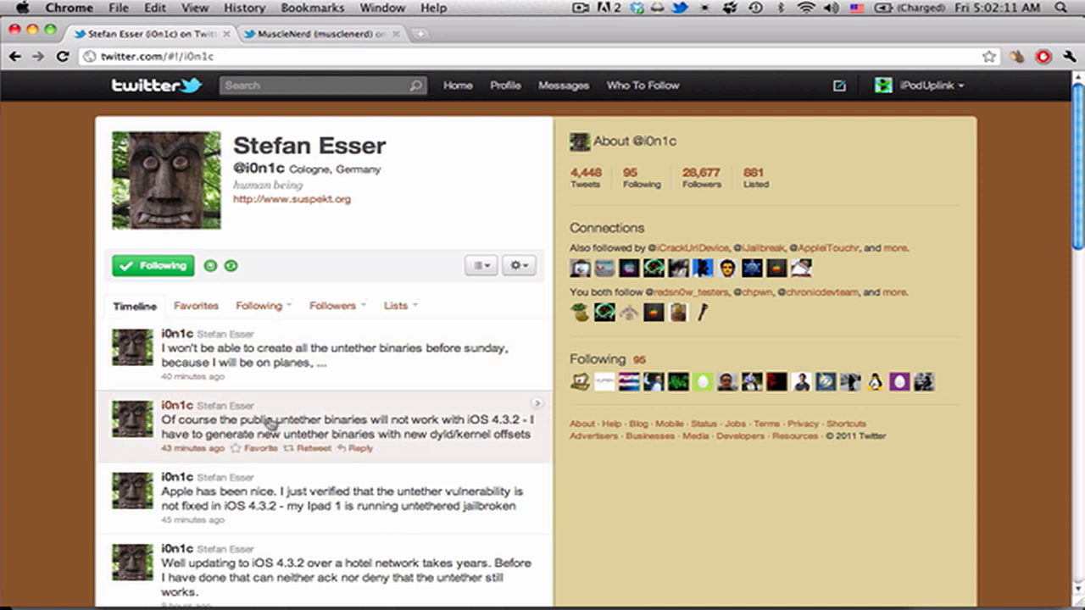
mouse_move(262, 426)
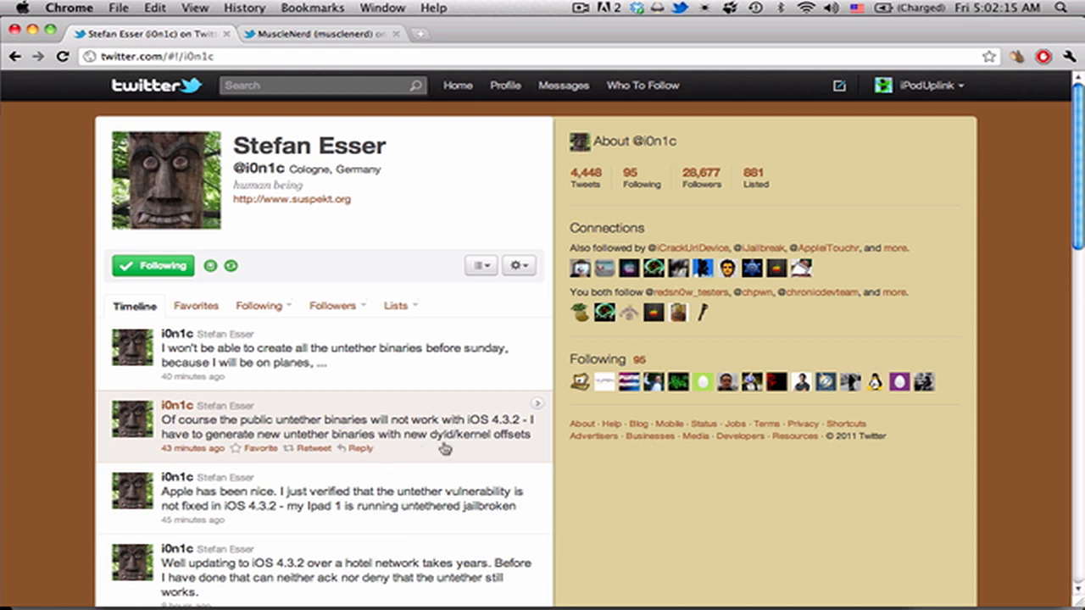
mouse_move(481, 443)
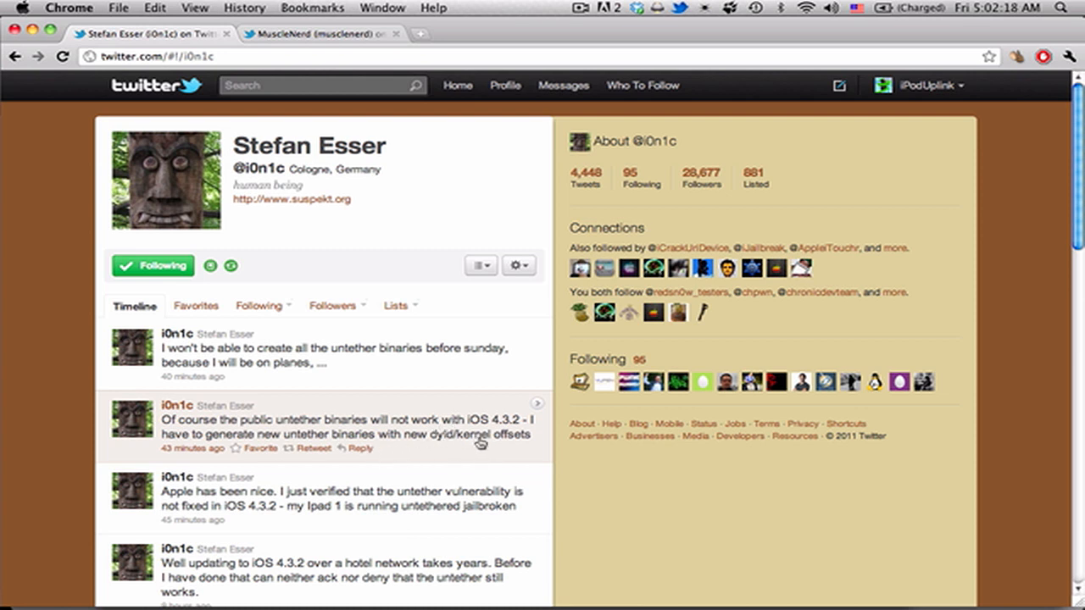
mouse_move(440, 442)
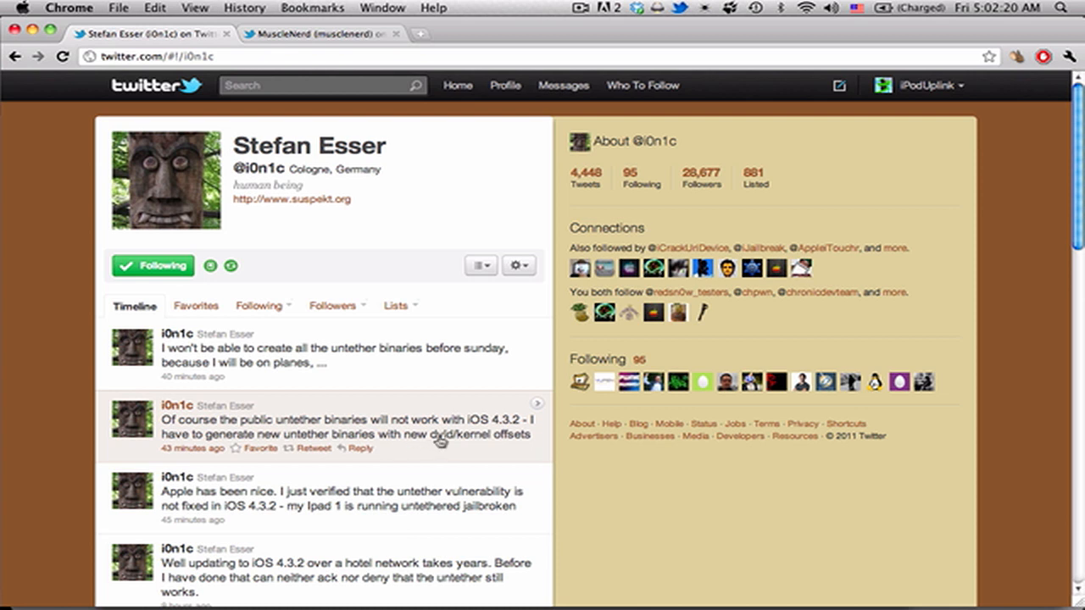
mouse_move(330, 338)
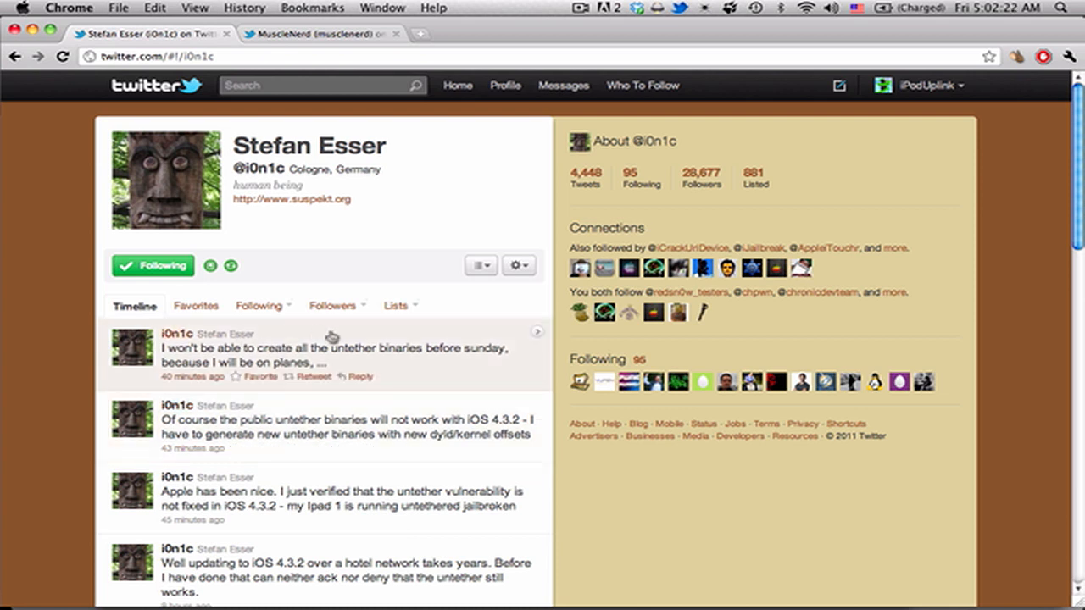
mouse_move(267, 361)
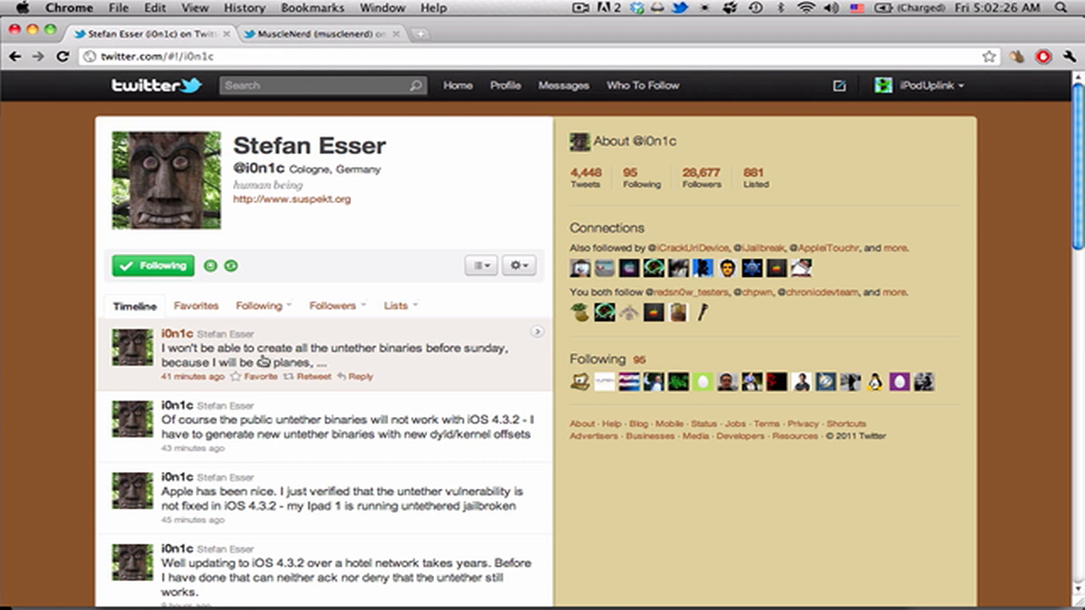
mouse_move(215, 370)
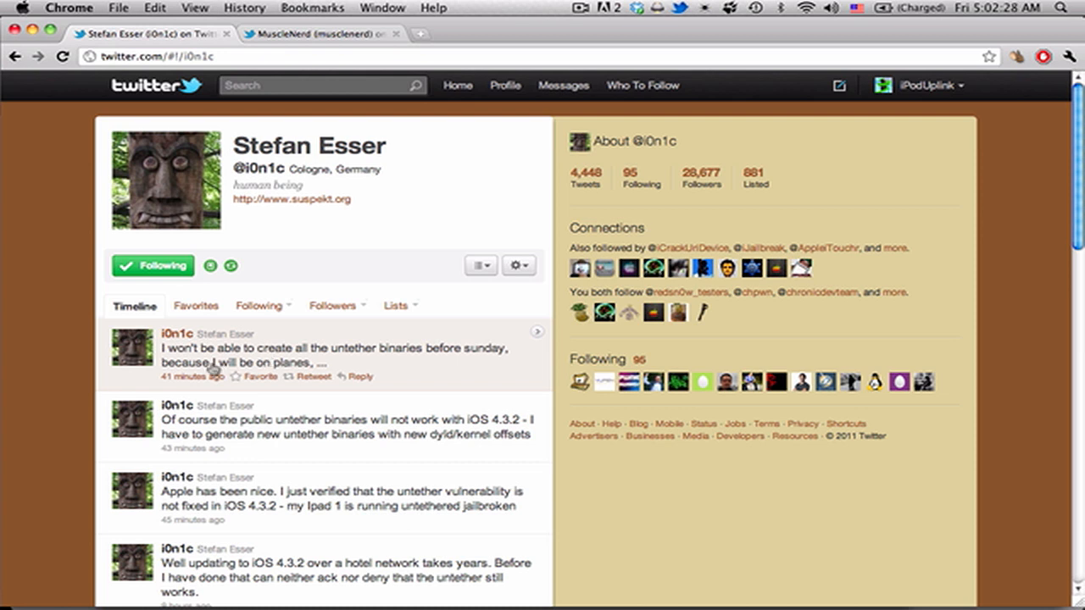
mouse_move(354, 370)
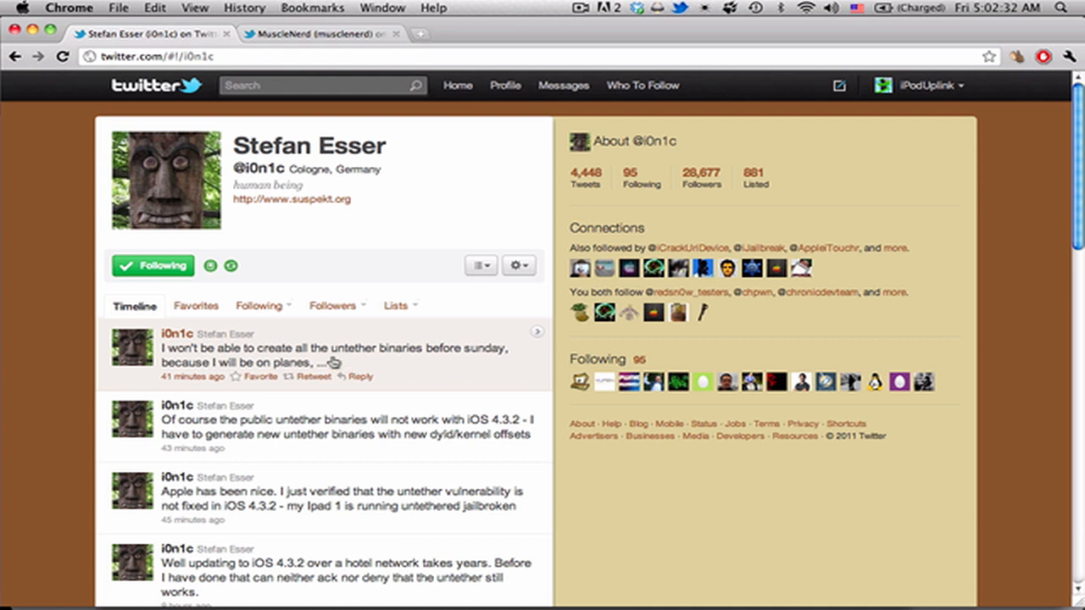
mouse_move(403, 389)
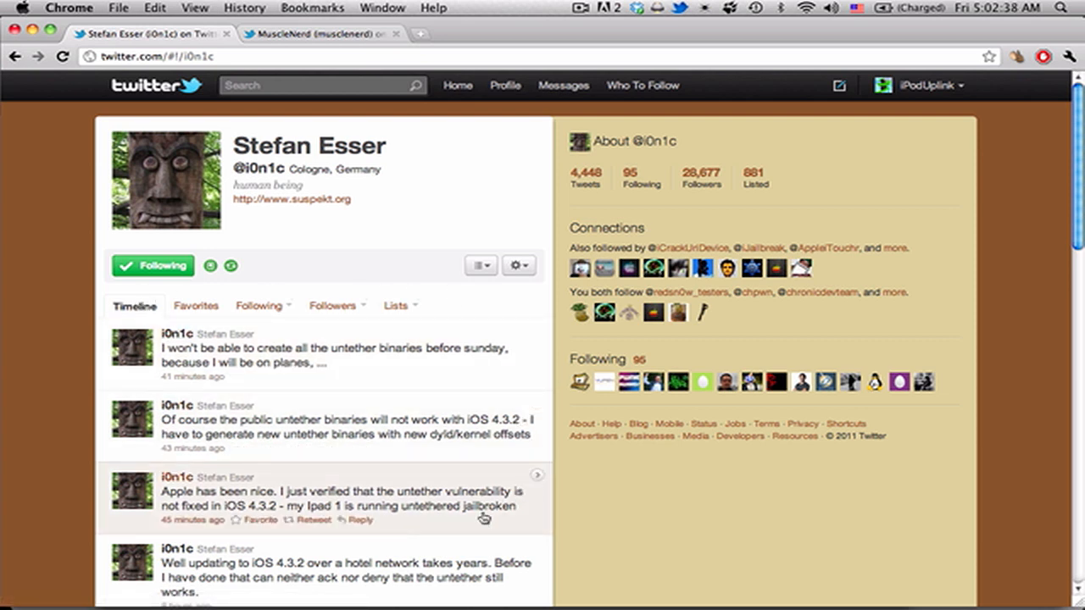
mouse_move(34, 324)
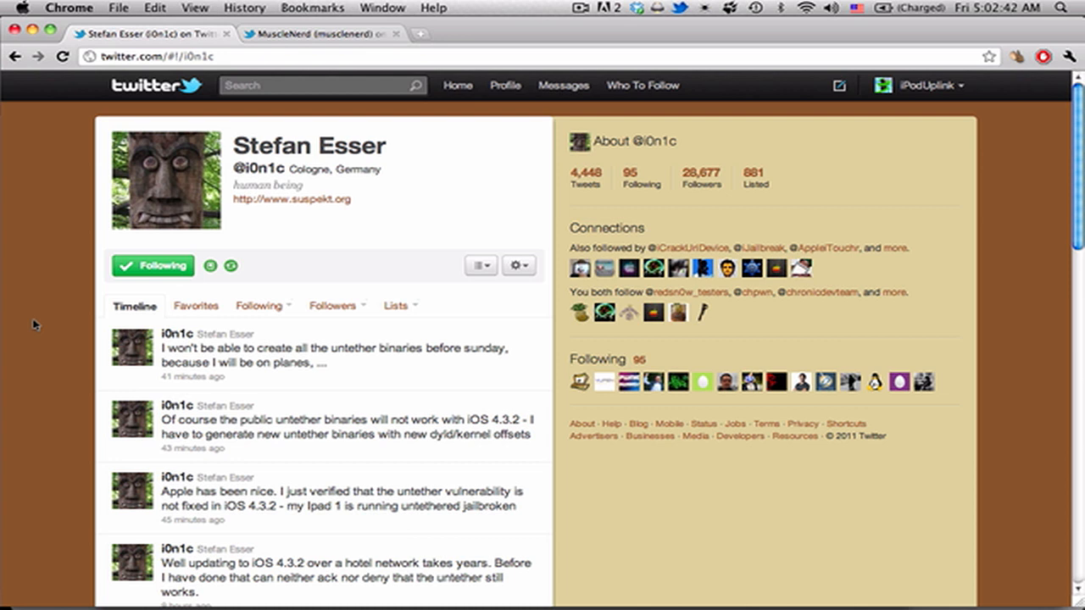
mouse_move(404, 369)
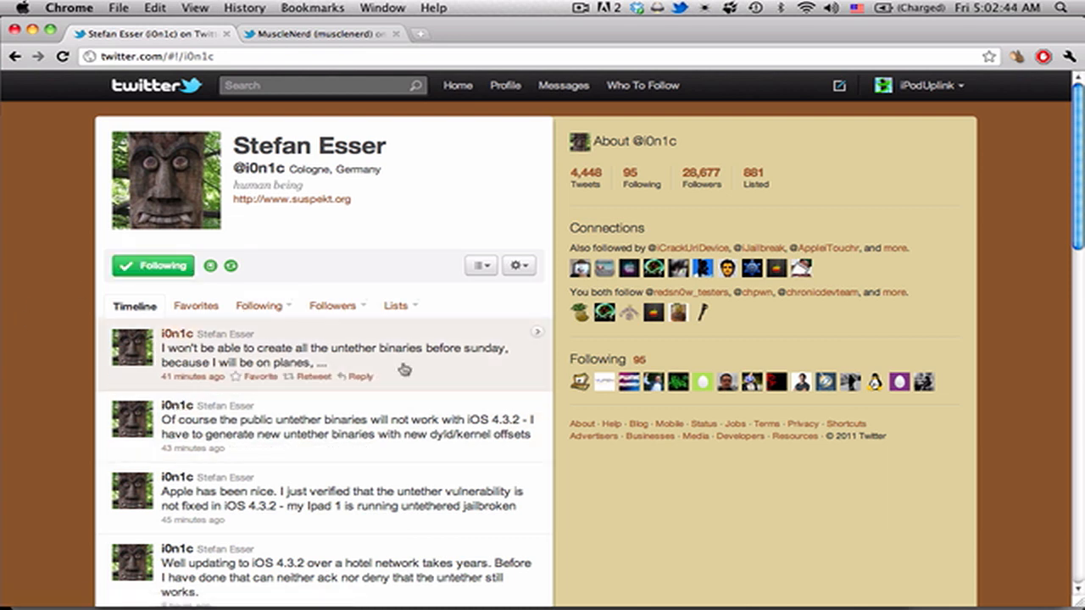
mouse_move(392, 350)
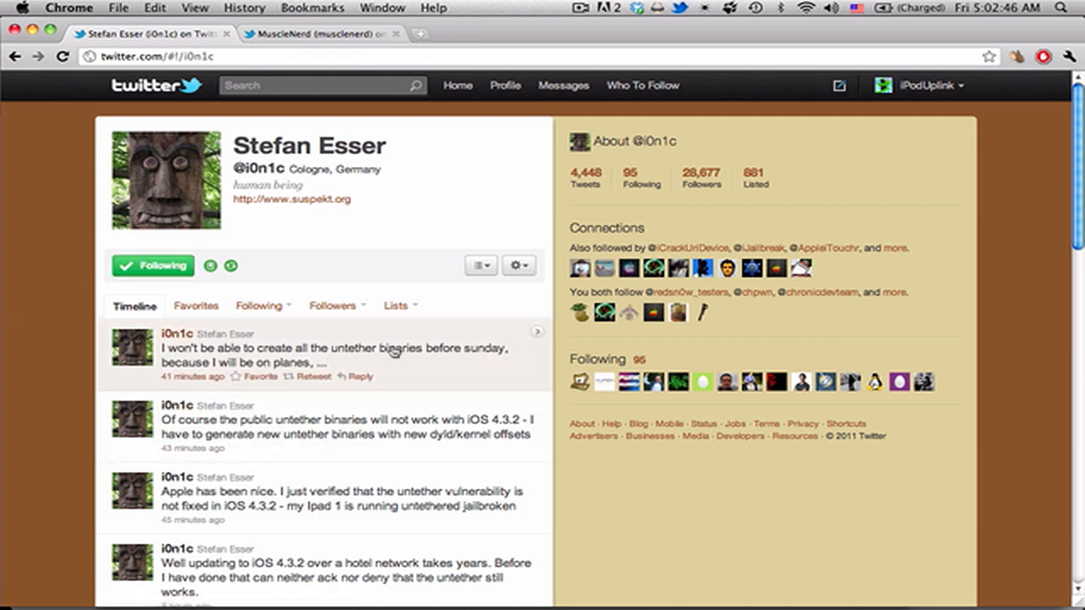
mouse_move(411, 350)
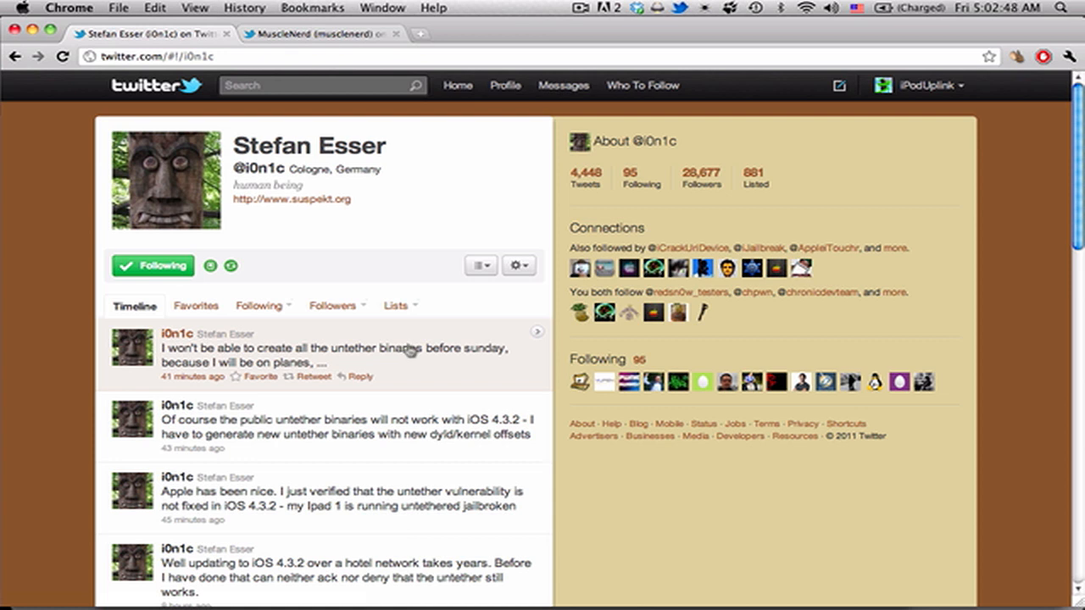